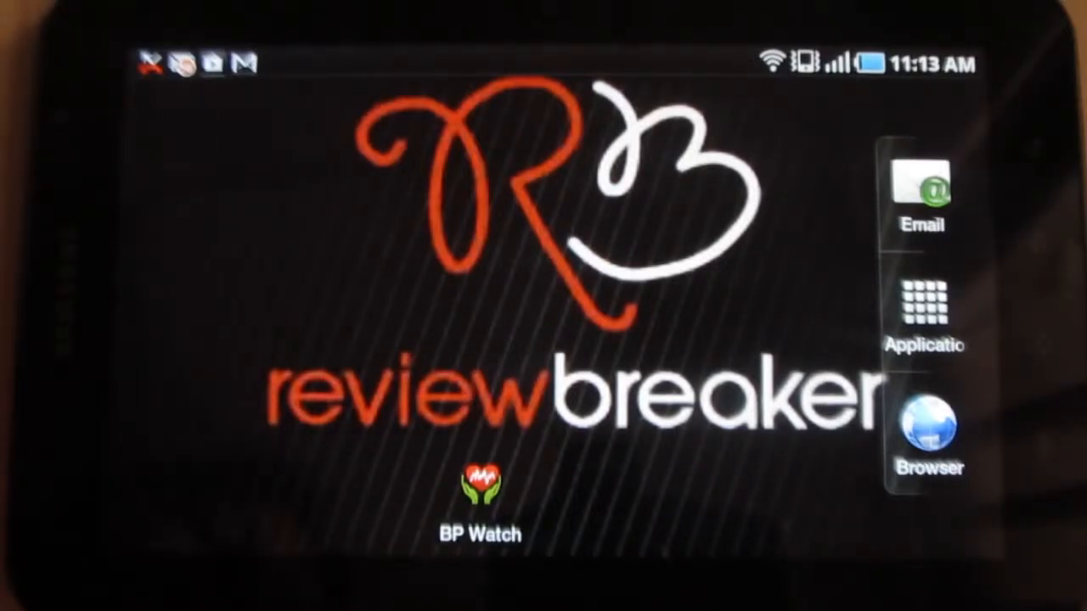
Launch BP Watch and scroll the New BP form through Diastolic, Pulse, Date, Time and Location
{"action": "left_click", "coordinate": [481, 484]}
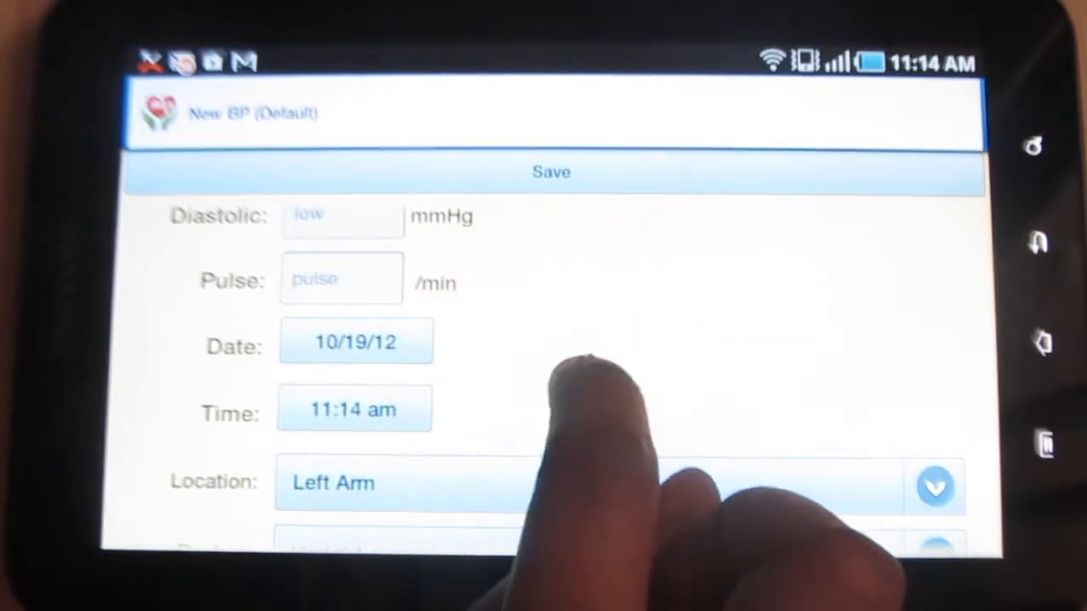
{"action": "scroll", "scroll_direction": "down", "scroll_amount": 3}
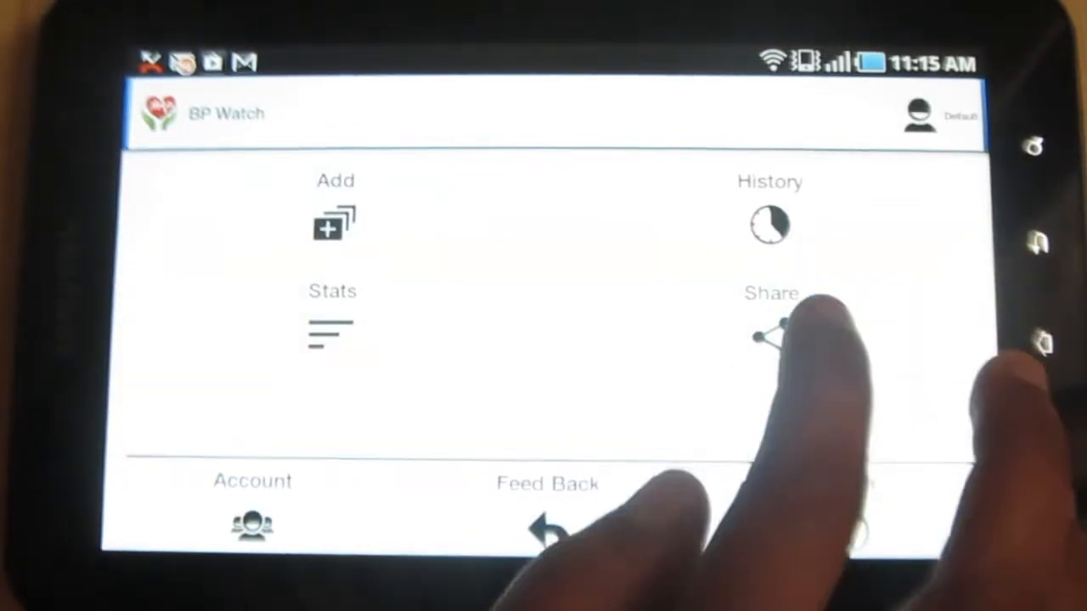
Open the Account profile form and scroll through its name and birth-date fields and back
{"action": "left_click", "coordinate": [772, 327]}
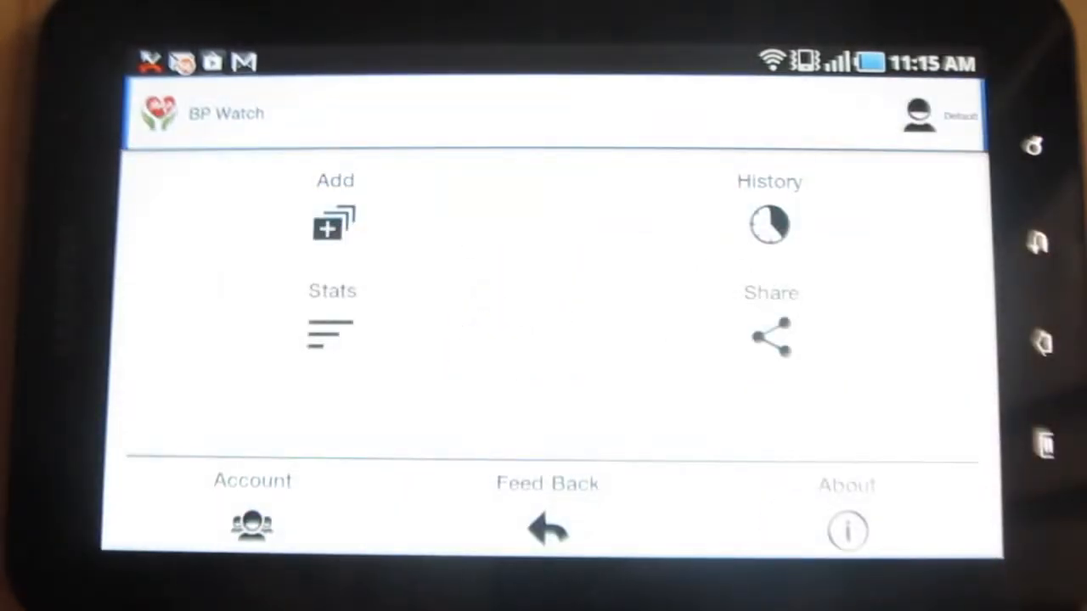
{"action": "left_click", "coordinate": [251, 509]}
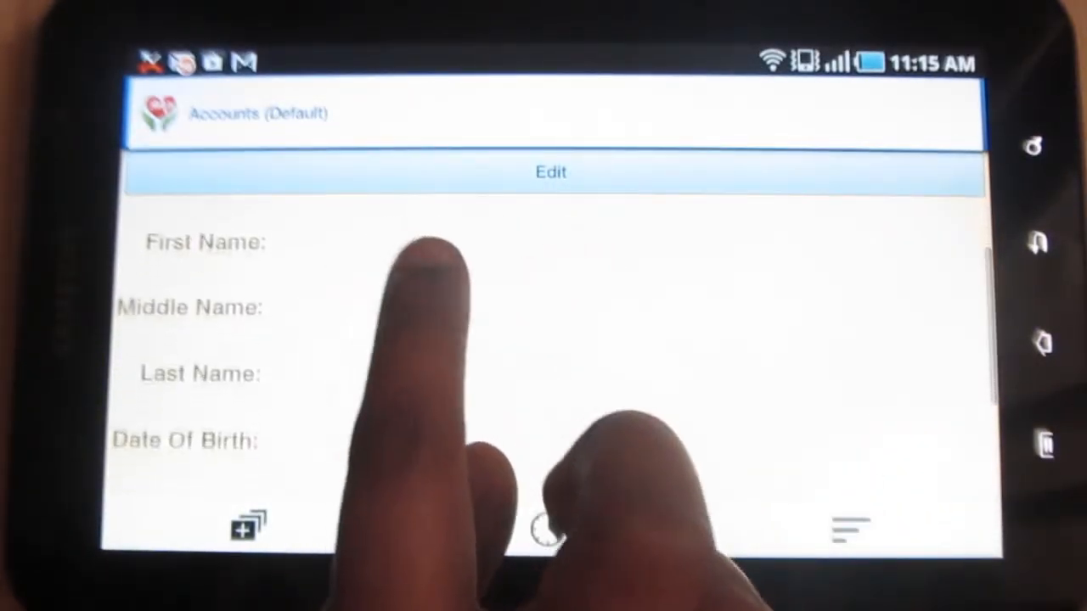
{"action": "scroll", "scroll_direction": "down", "scroll_amount": 3}
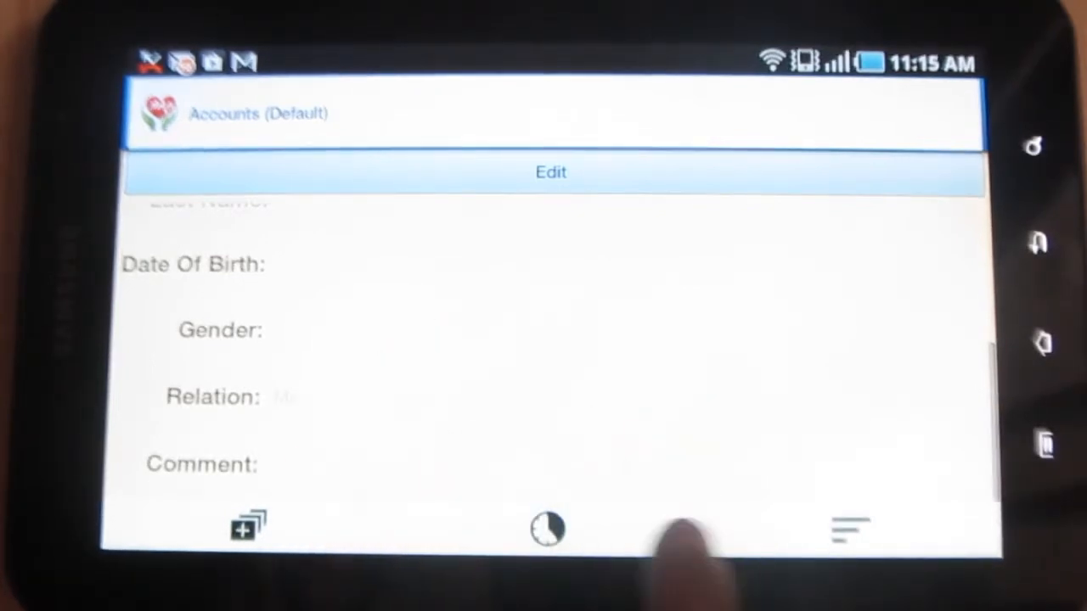
{"action": "scroll", "scroll_direction": "up", "scroll_amount": 3}
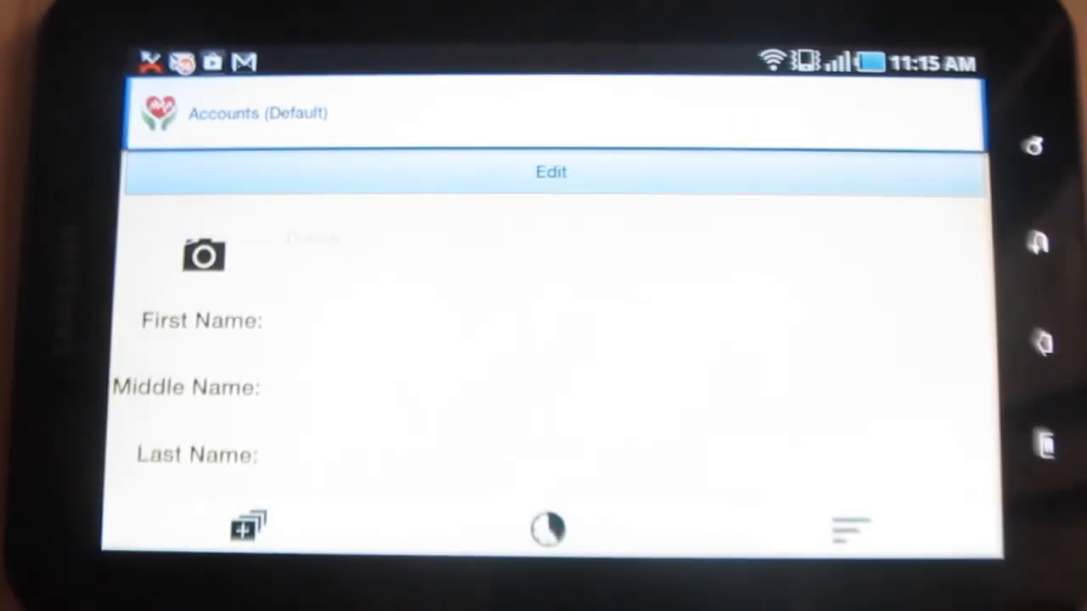